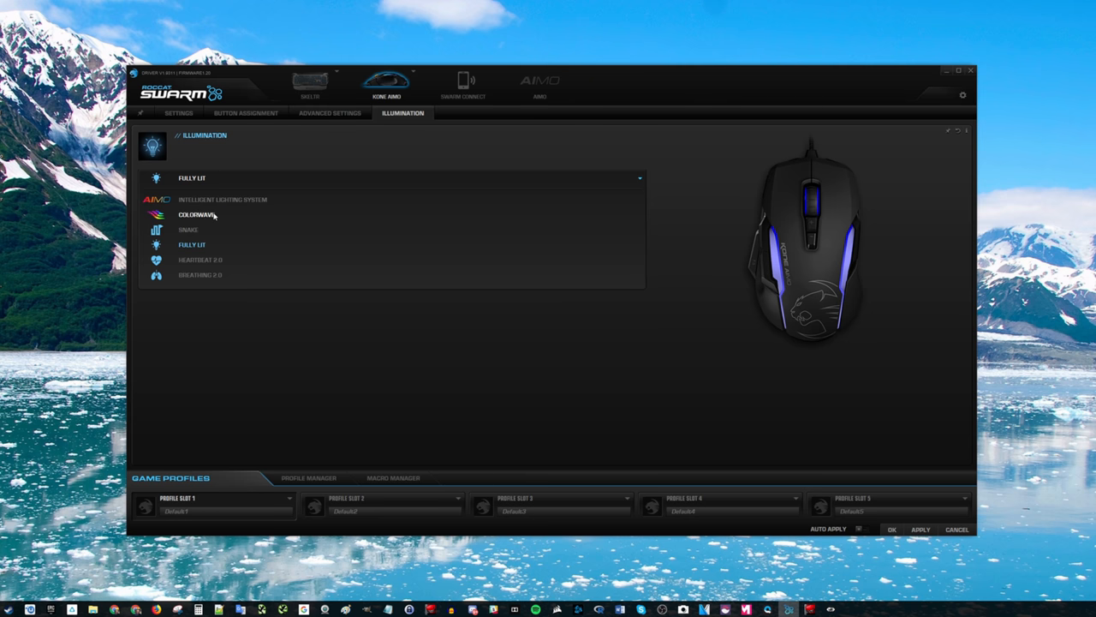
- Select Colorwave as the Kone AIMO illumination effect
left_click(198, 214)
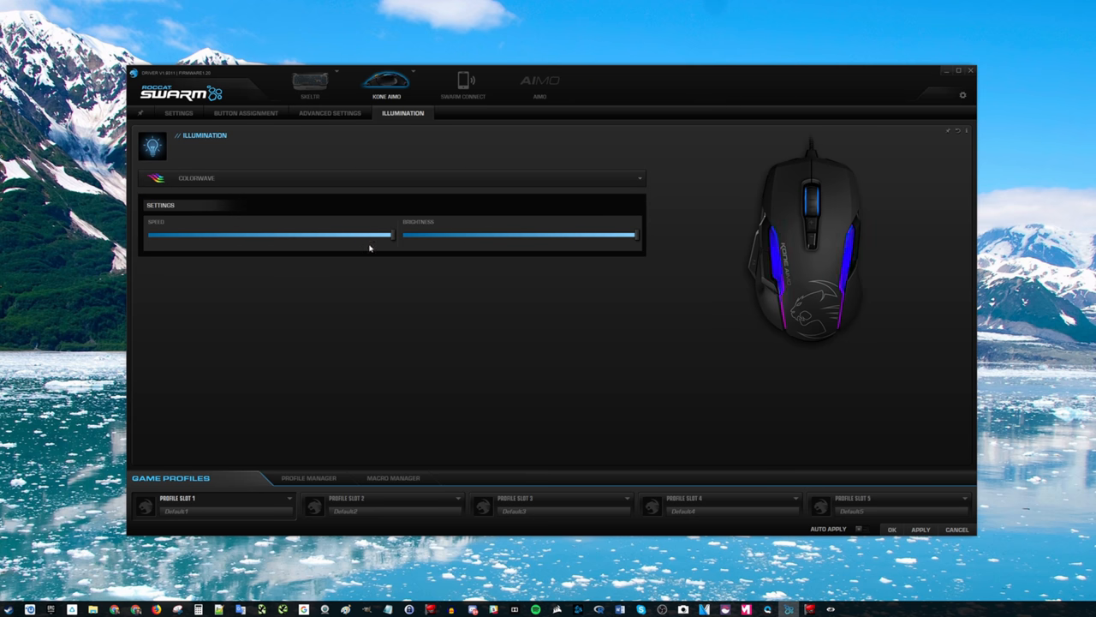